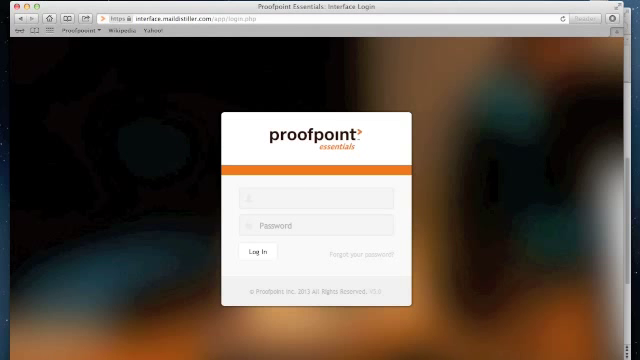
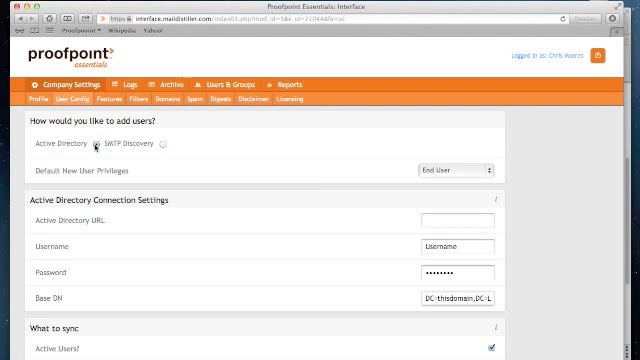
{"action": "scroll", "scroll_direction": "down", "scroll_amount": 3}
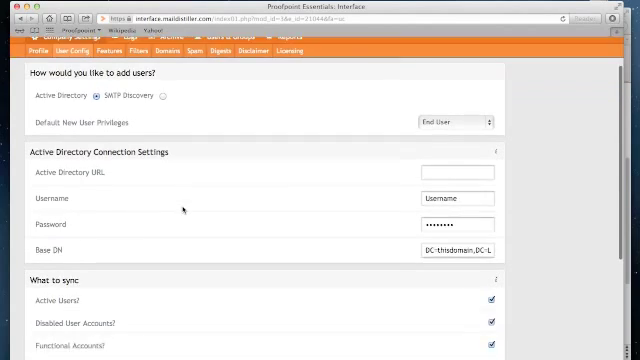
{"action": "scroll", "scroll_direction": "down", "scroll_amount": 3}
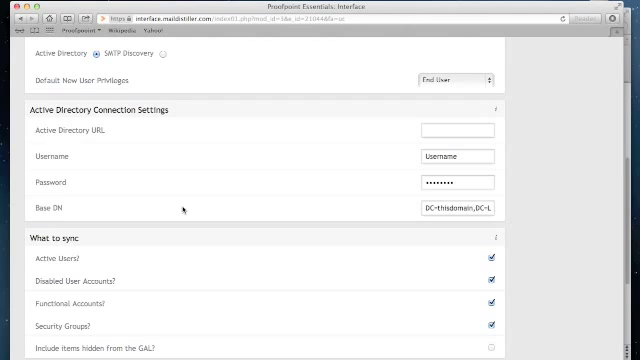
{"action": "scroll", "scroll_direction": "down", "scroll_amount": 3}
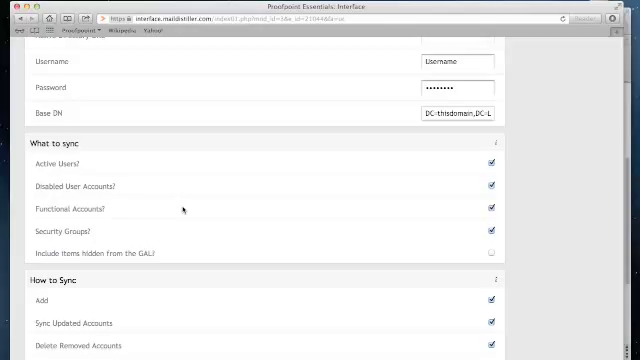
Scroll through the SMTP Discovery detection and alias settings.
{"action": "scroll", "scroll_direction": "down", "scroll_amount": 3}
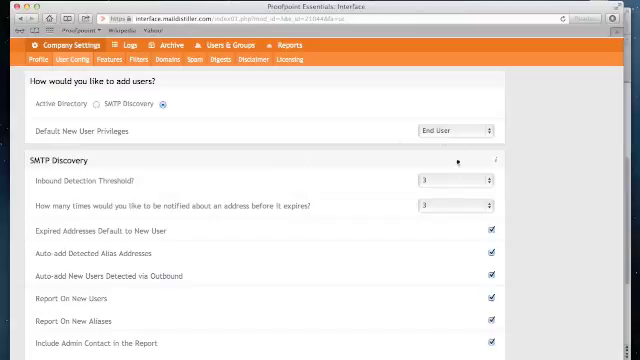
{"action": "left_click", "coordinate": [450, 182]}
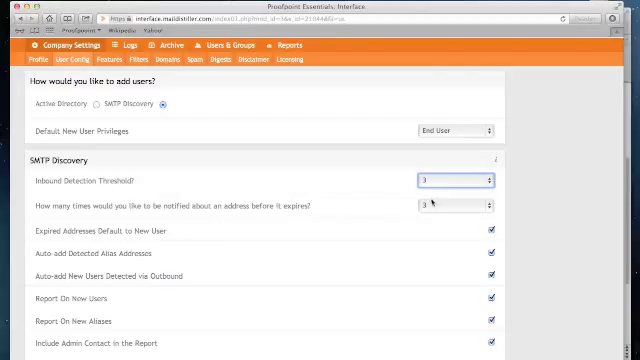
Select CSV Upload as the method for adding users.
{"action": "left_click", "coordinate": [456, 204]}
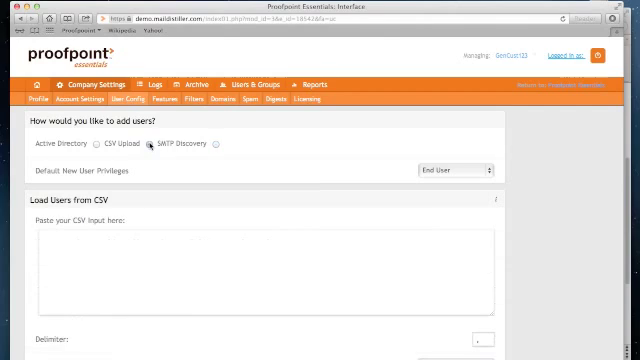
{"action": "scroll", "scroll_direction": "down", "scroll_amount": 3}
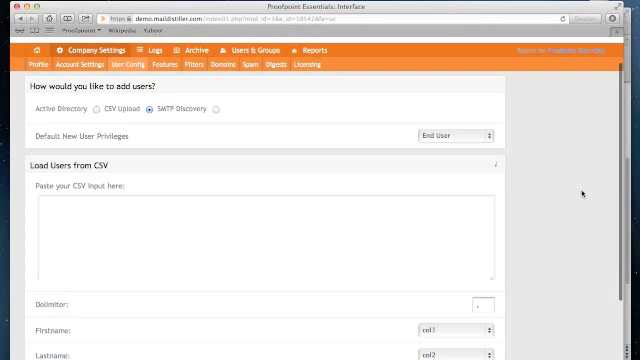
{"action": "scroll", "scroll_direction": "down", "scroll_amount": 3}
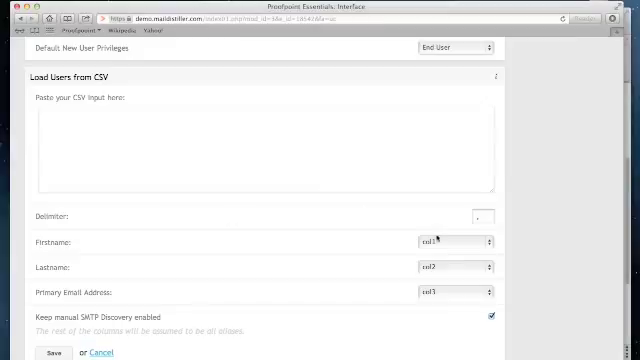
{"action": "mouse_move", "coordinate": [380, 216]}
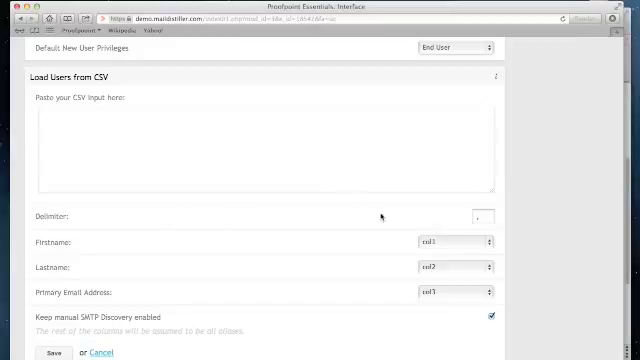
{"action": "mouse_move", "coordinate": [426, 334]}
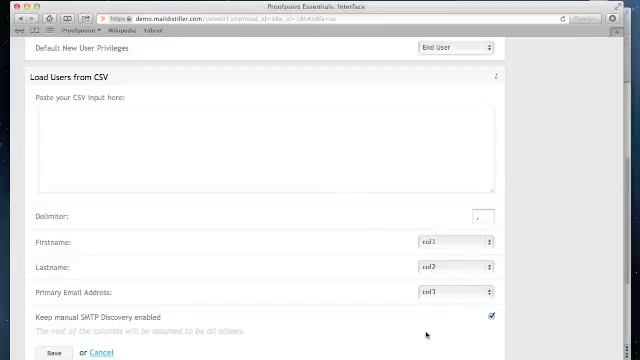